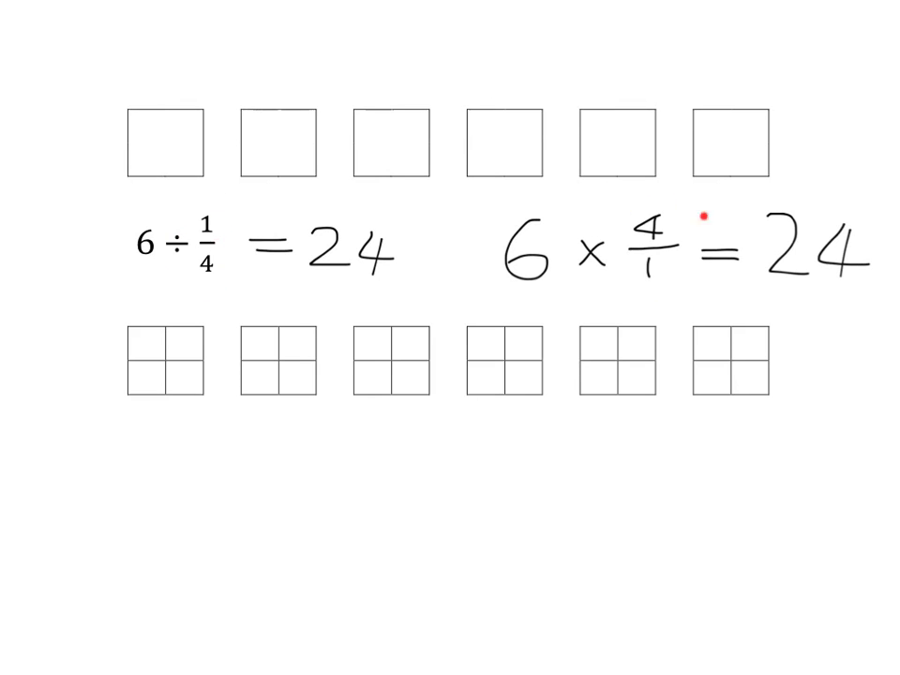
pyautogui.moveTo(635, 292)
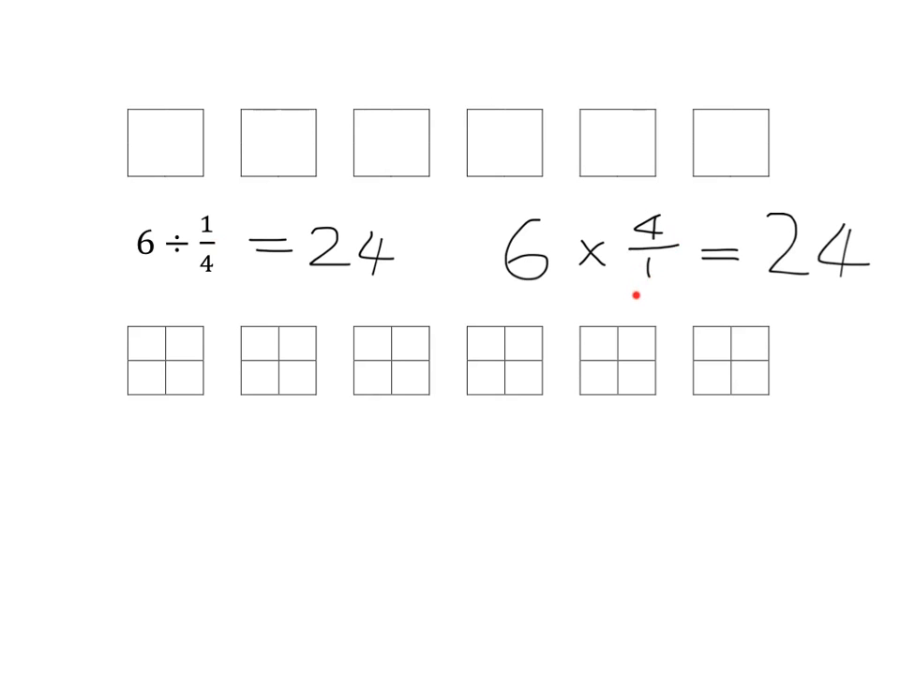